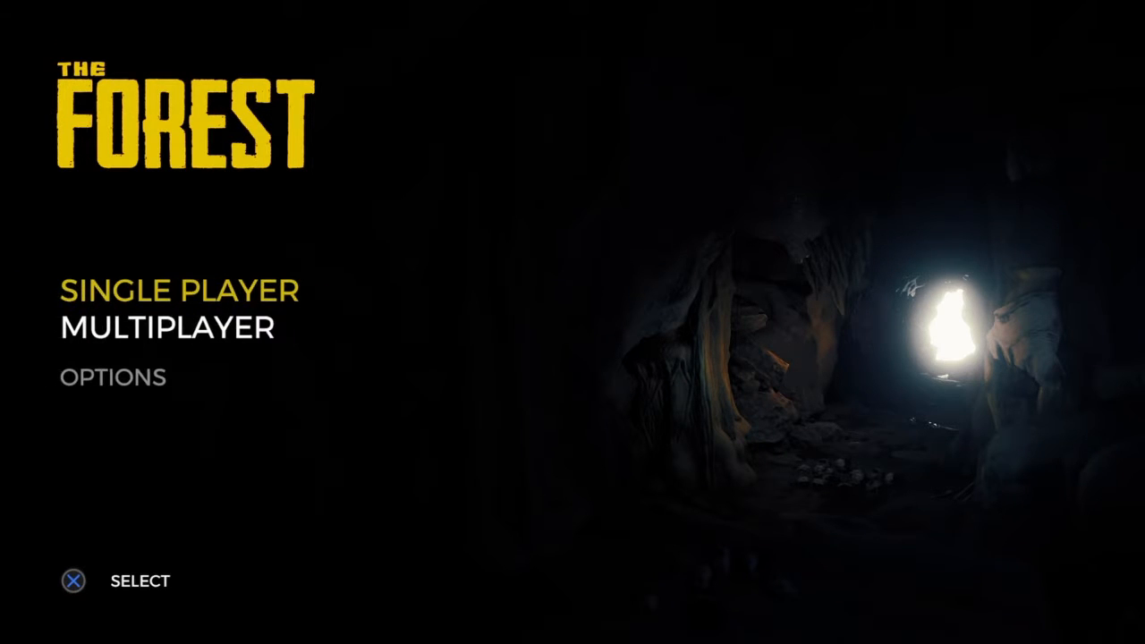
- Enter Options from the title menu, landing on the Gameplay settings
{"action": "left_click", "coordinate": [113, 376]}
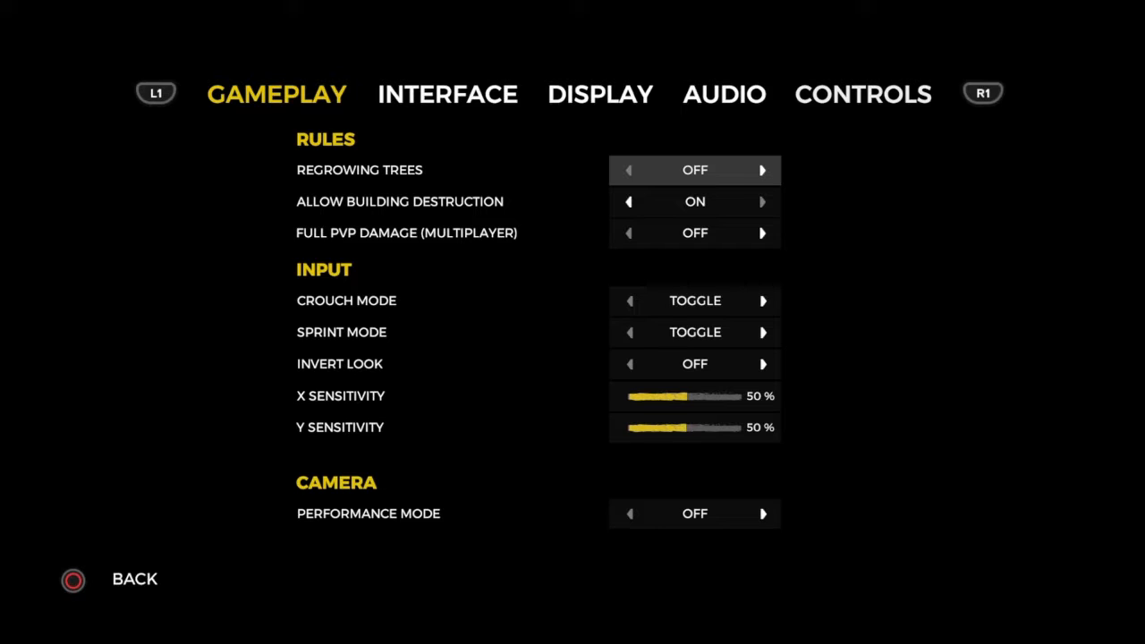
- Step through the Interface and Display tabs to reach the Audio settings (small TV, SFX 50%, music 51%)
{"action": "left_click", "coordinate": [448, 93]}
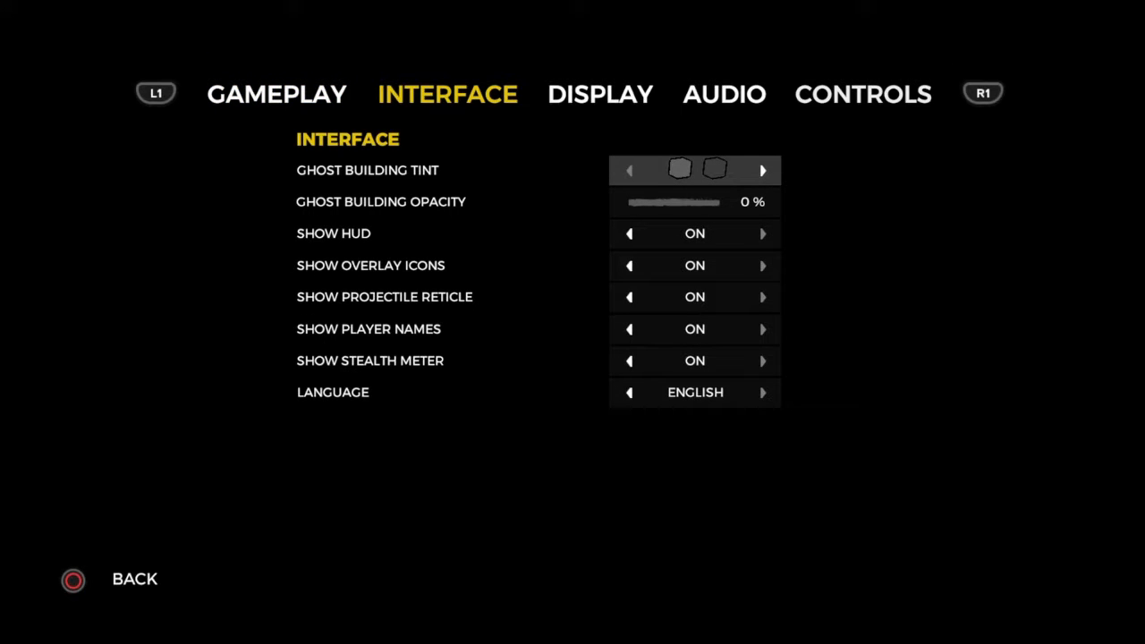
{"action": "left_click", "coordinate": [599, 93]}
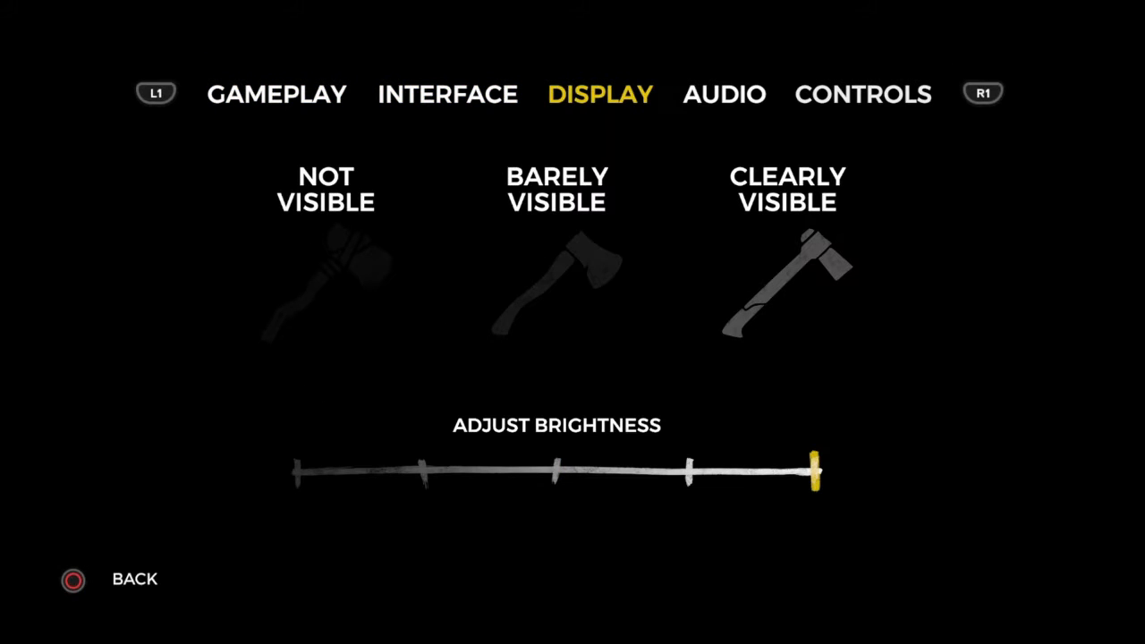
{"action": "left_click", "coordinate": [723, 93]}
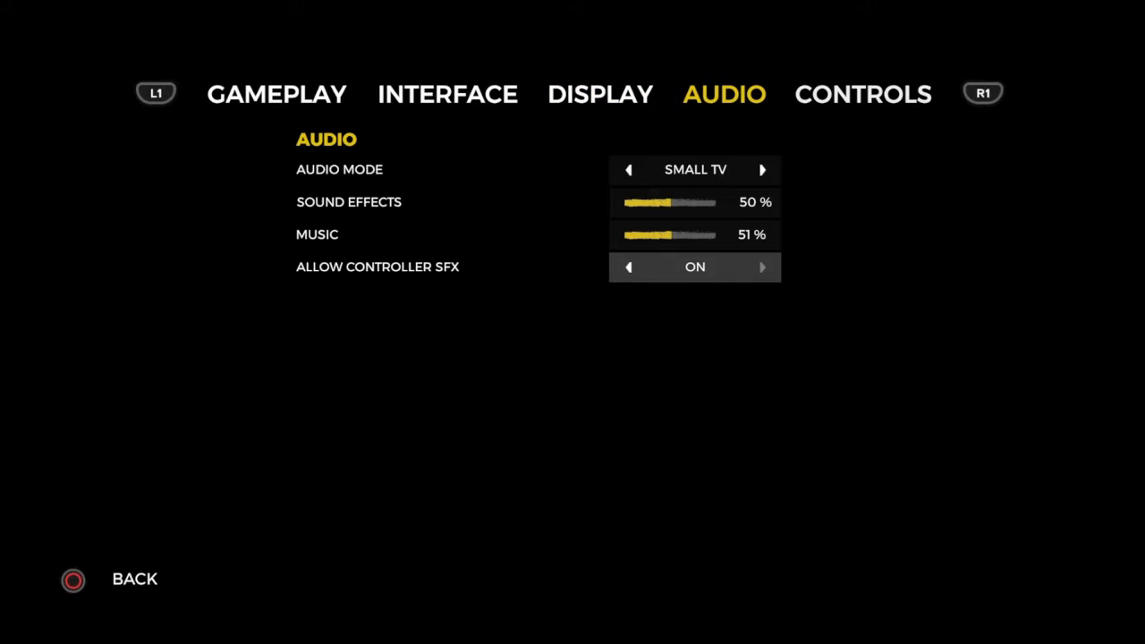